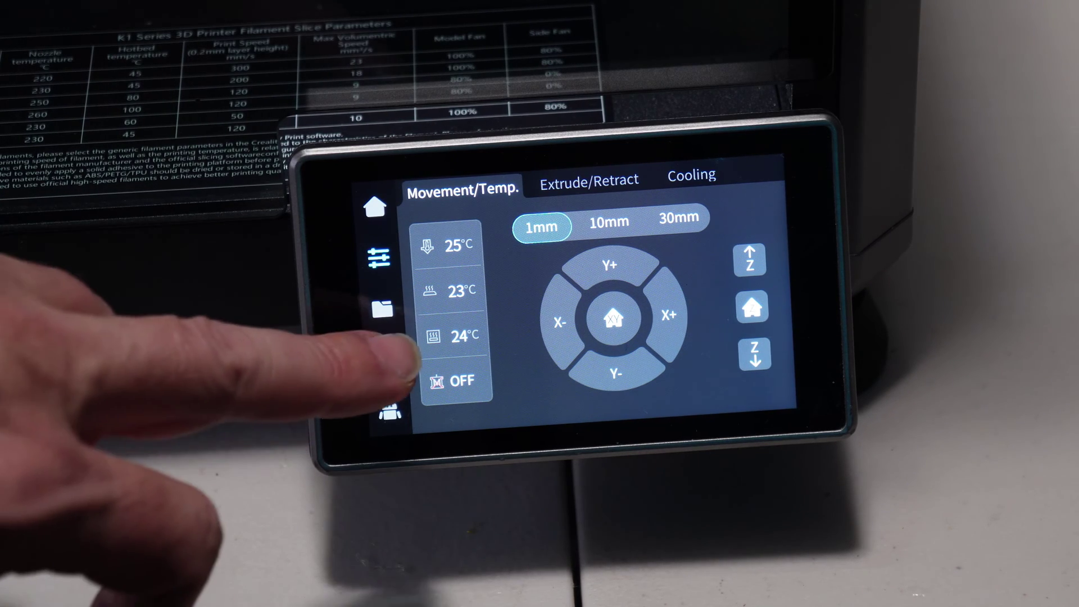
Open the K1 System settings page from the sidebar gear icon.
{"action": "left_click", "coordinate": [376, 354]}
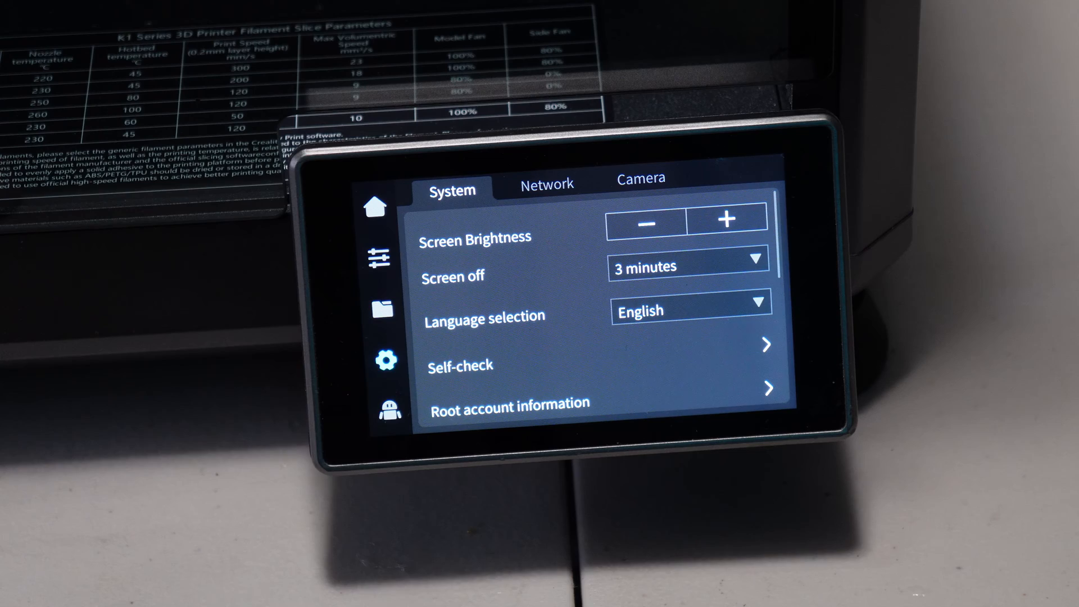